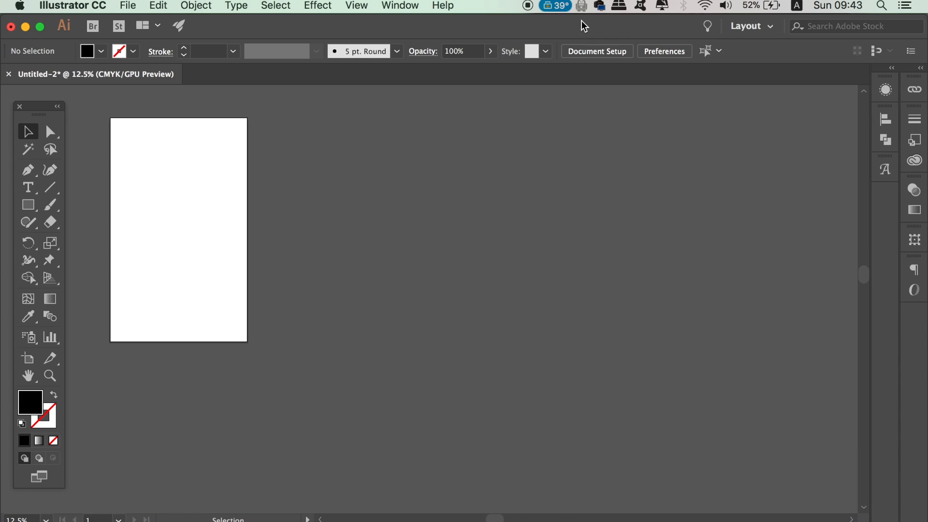
mouse_move(296, 257)
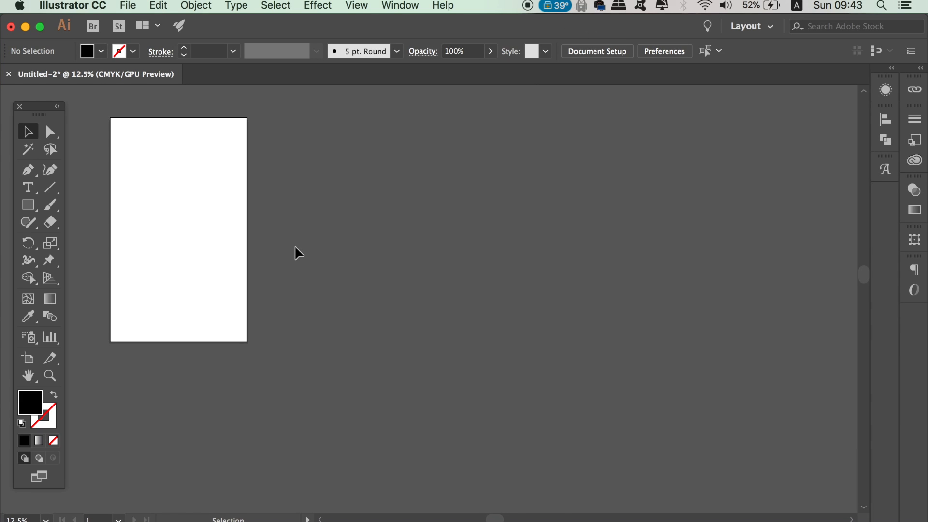
mouse_move(252, 273)
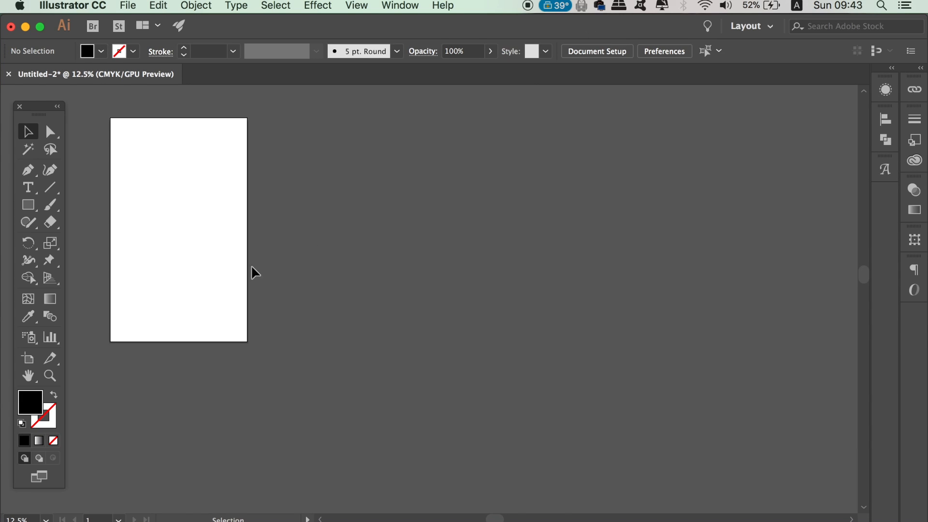
mouse_move(23, 356)
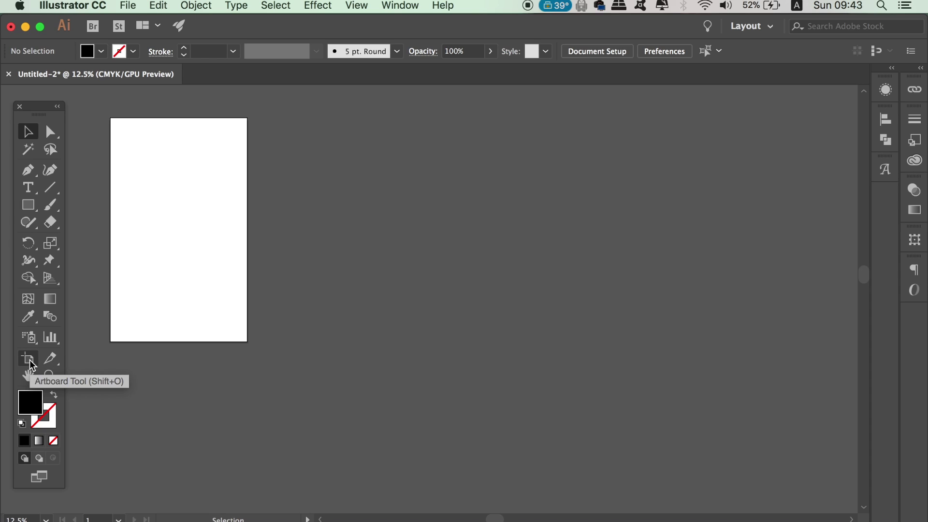
Activate the Artboard Tool to begin laying out multiple artboards
click(27, 356)
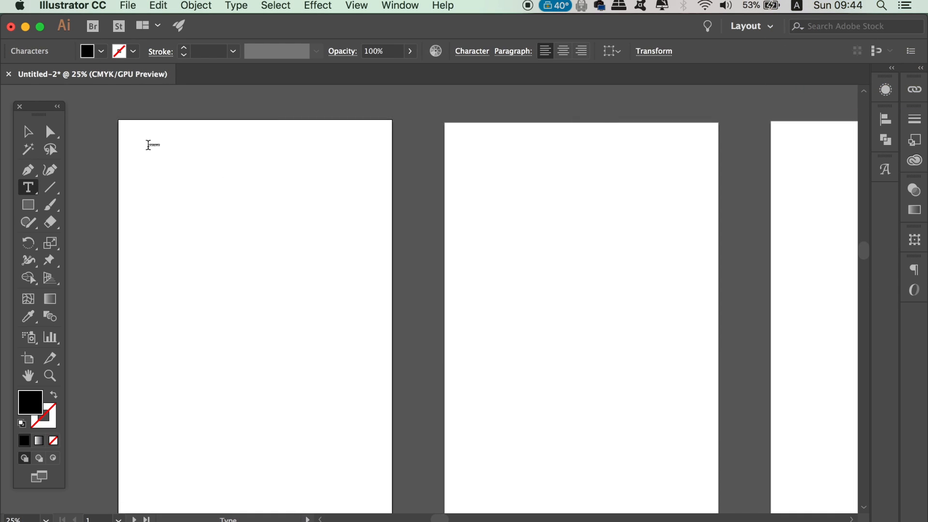
Paste the 'Logo Design 2018' heading in place on all four artboards (Cmd+Alt+Shift+V), then deselect
click(27, 132)
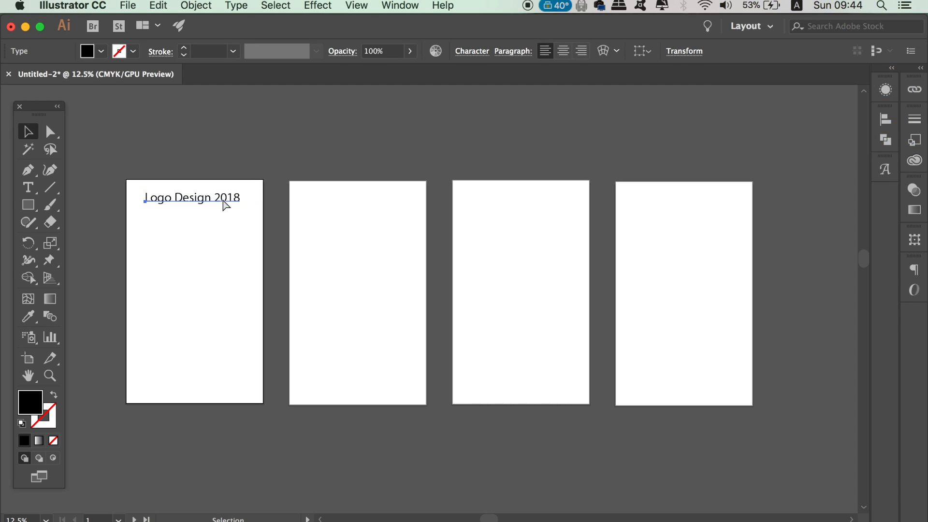
key(cmd+alt+shift+v)
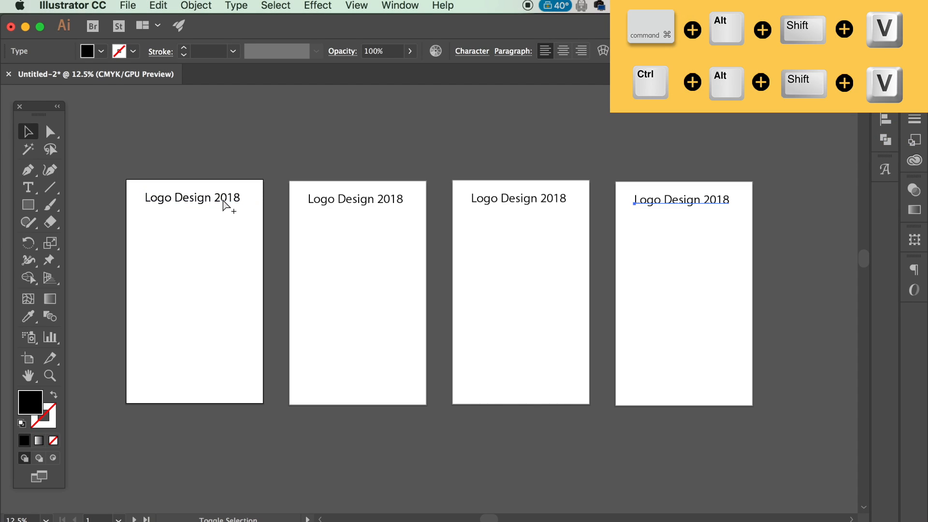
click(493, 226)
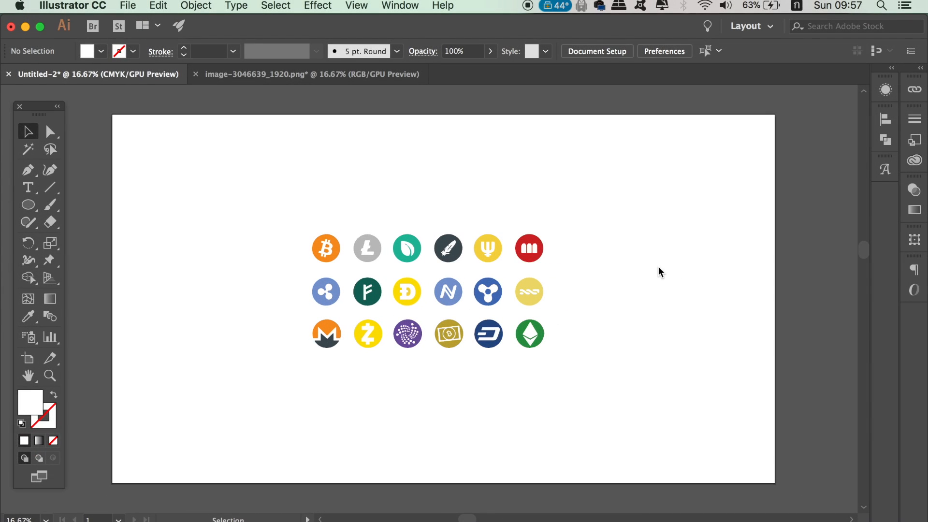
mouse_move(308, 209)
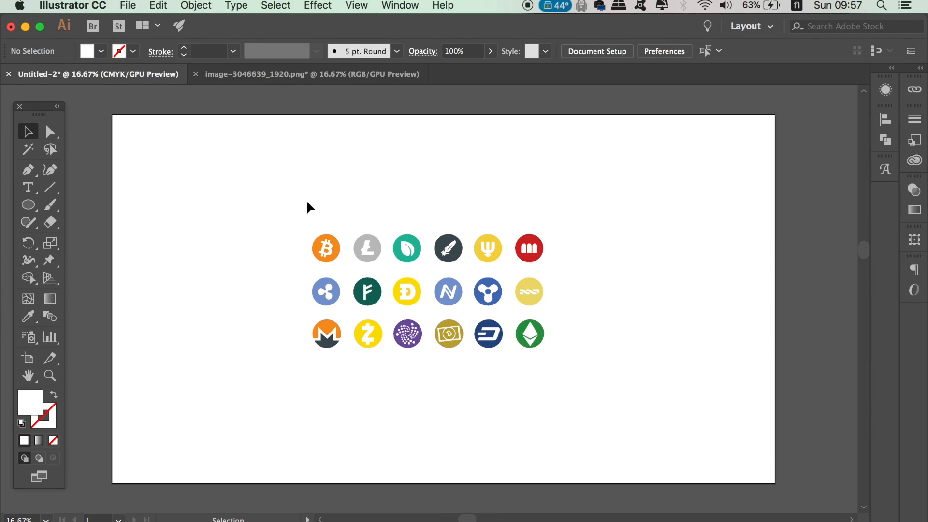
Select all eighteen coin icons, group them, and recentre the group on the page
key(cmd+a)
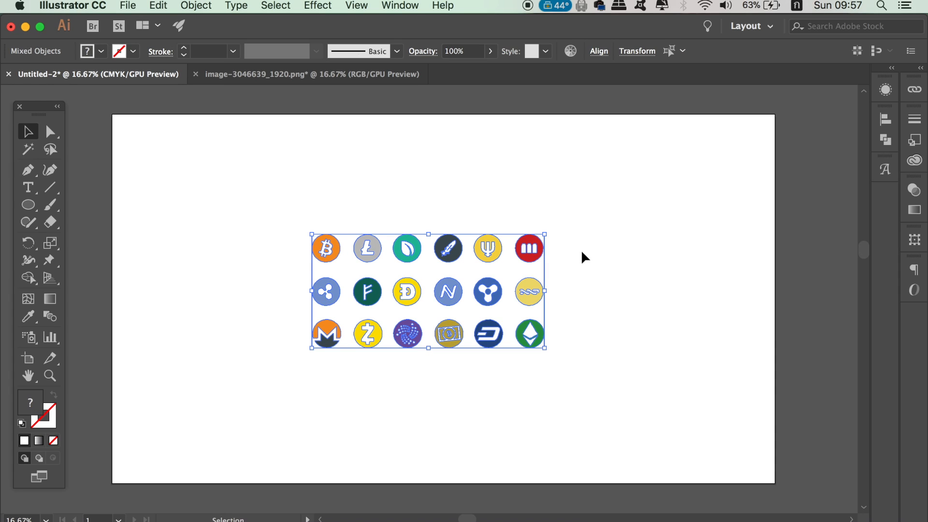
click(195, 5)
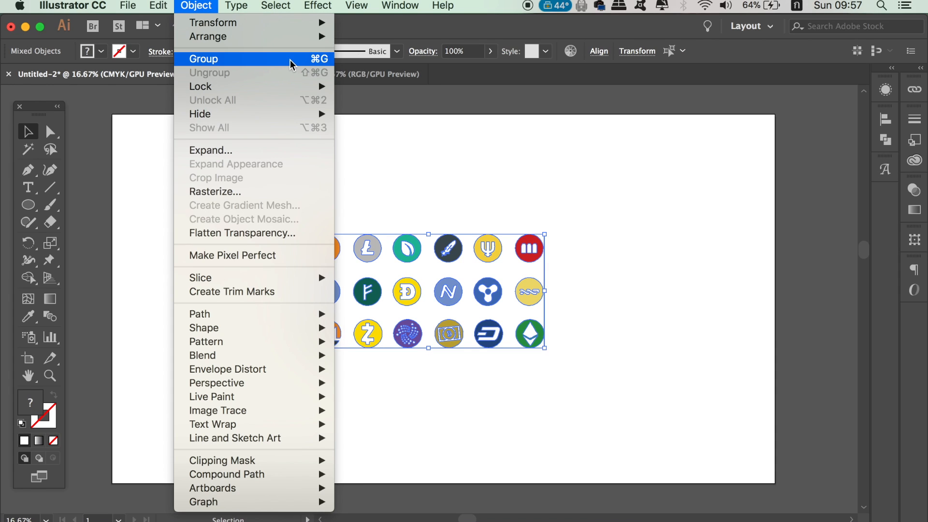
click(212, 58)
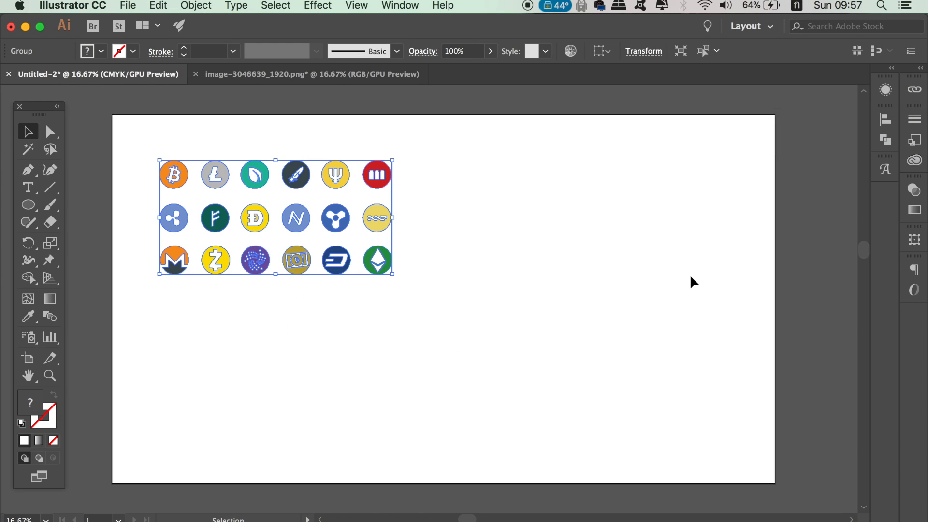
drag(276, 218, 428, 291)
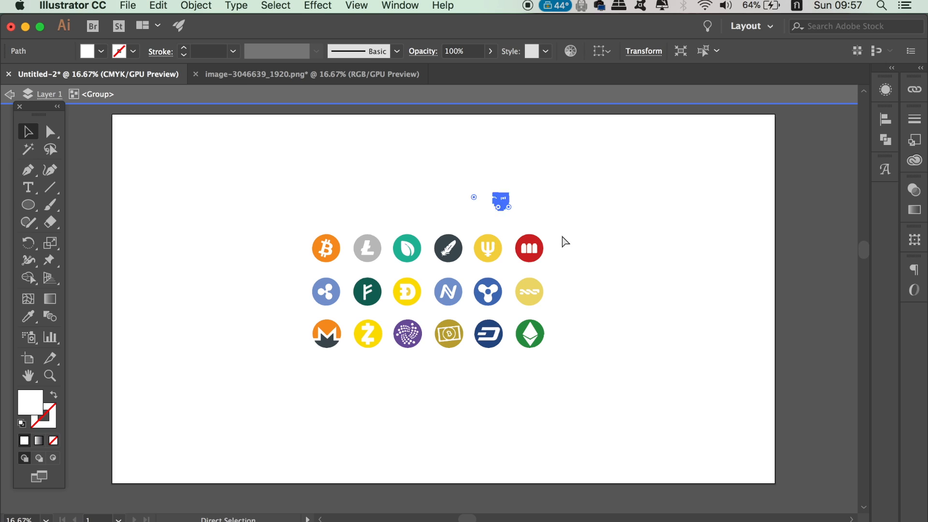
Enter the group in Isolation Mode to select a single icon, then return to the Selection Tool
click(529, 247)
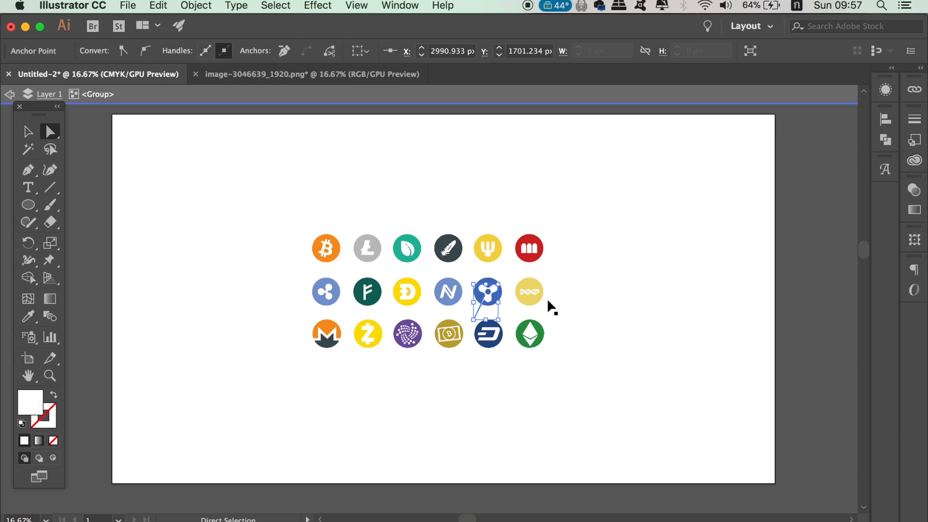
key(v)
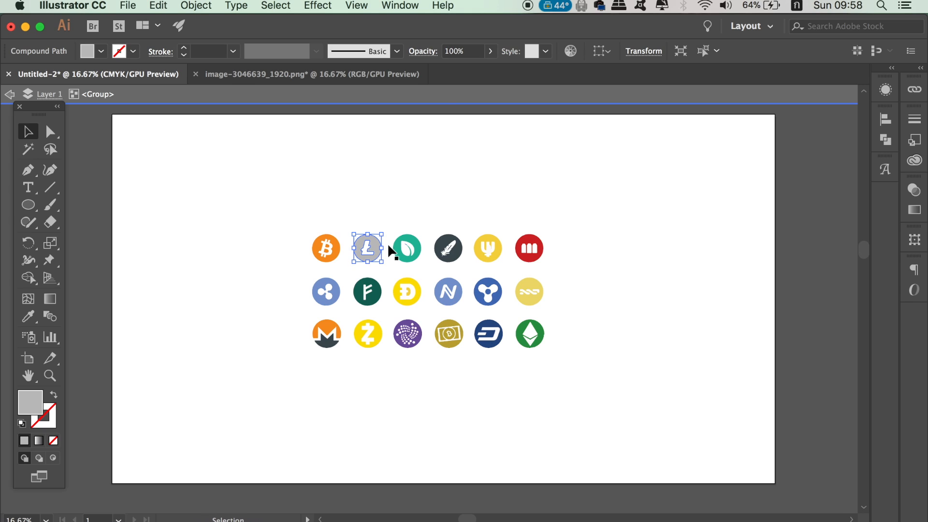
mouse_move(435, 94)
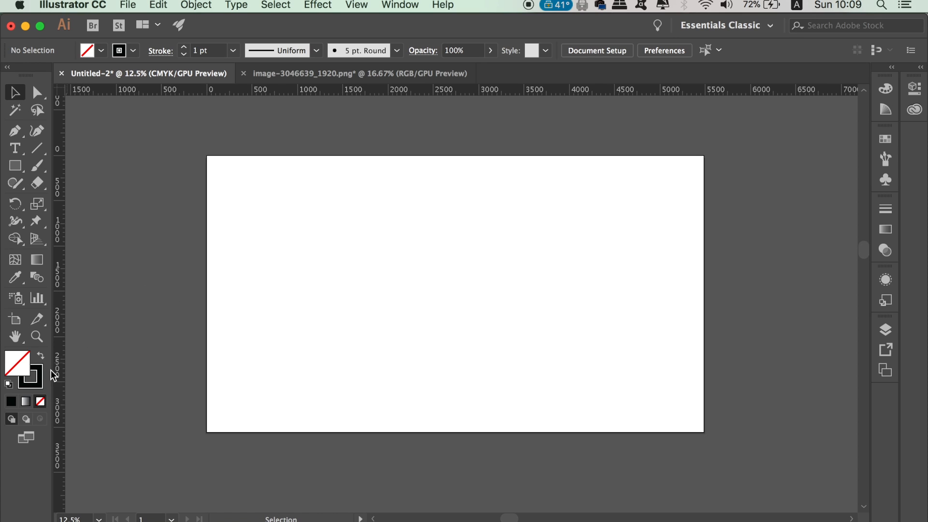
mouse_move(15, 166)
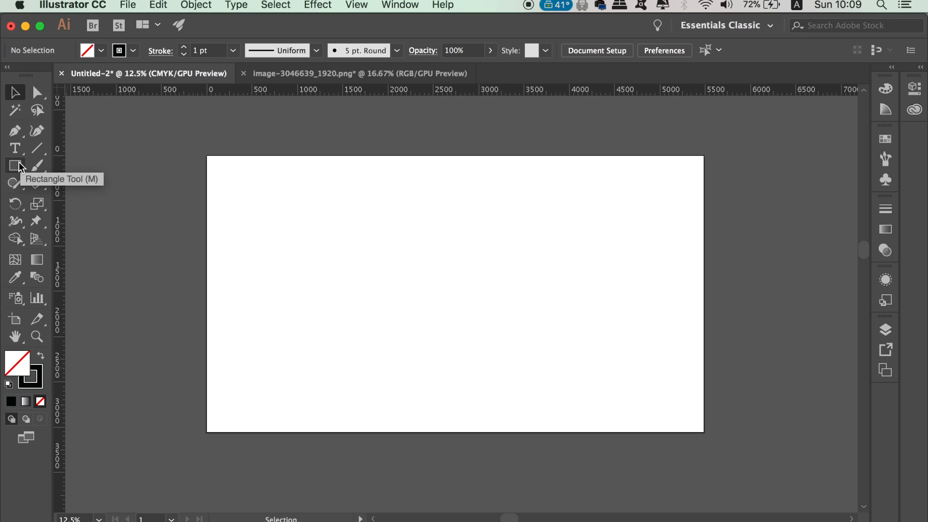
Pick the Rectangle Tool to draw a rectangle matching the blank artboard
click(15, 166)
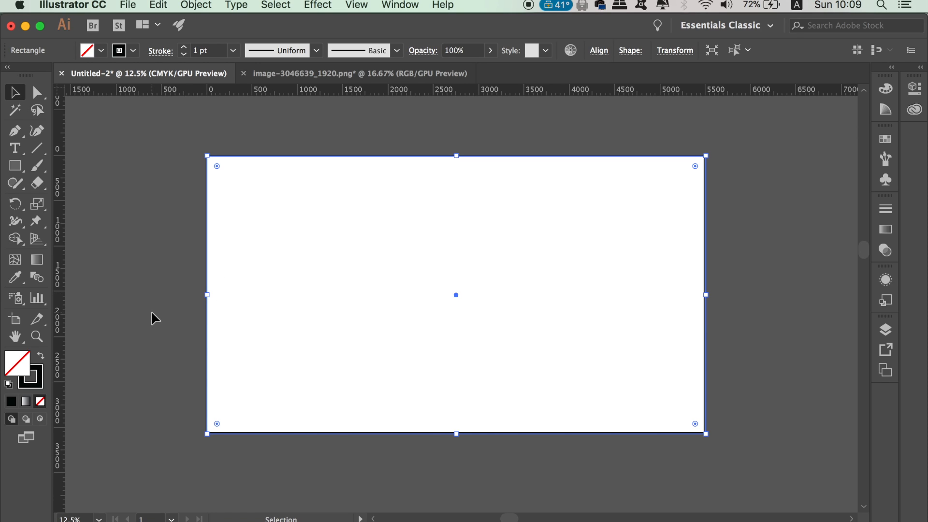
mouse_move(93, 294)
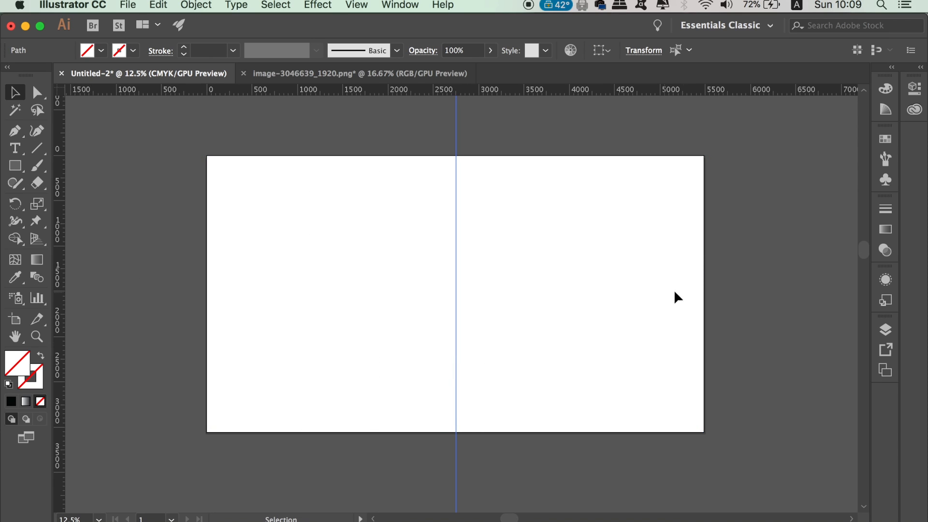
mouse_move(441, 312)
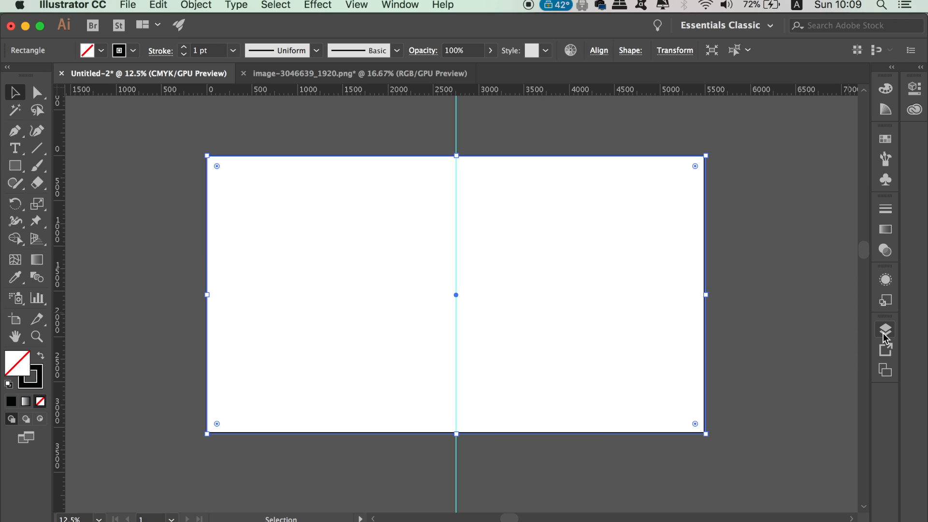
Create a new layer and draw a thin vertical shape along the centre guide with the Pen Tool
click(886, 329)
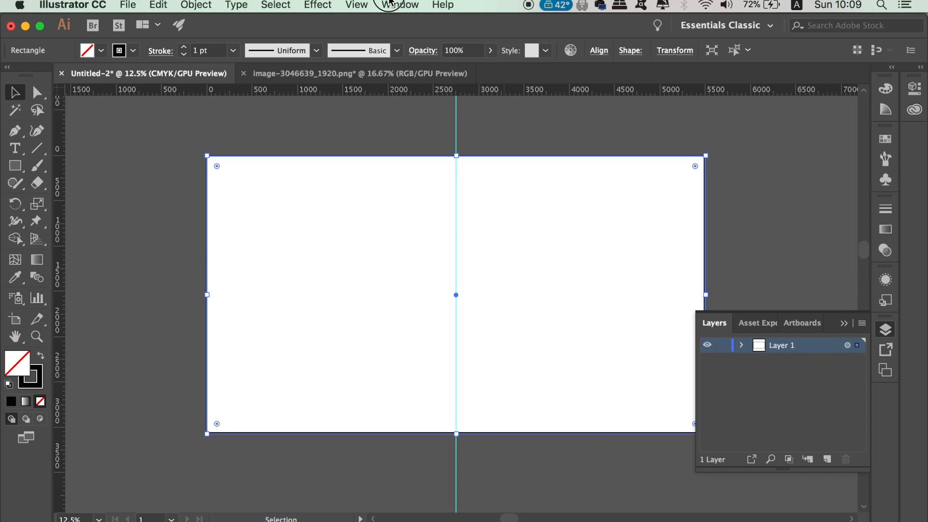
click(397, 5)
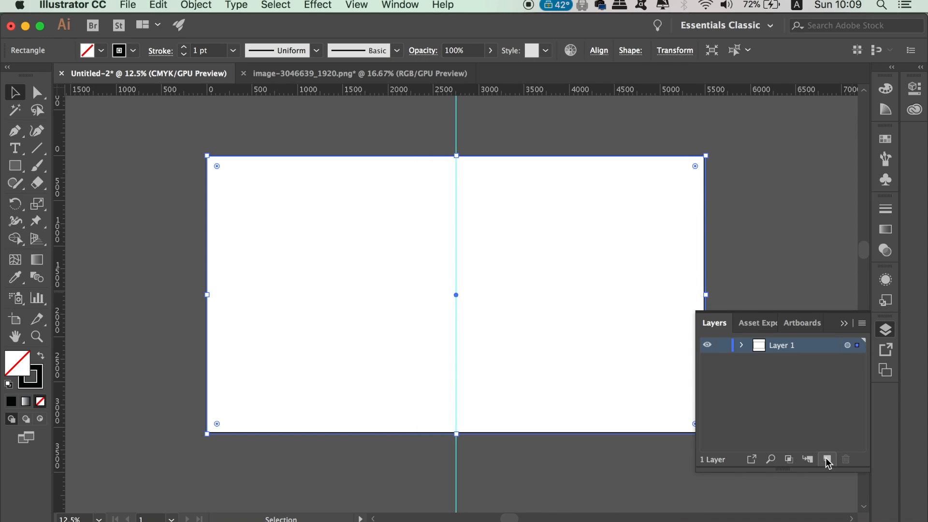
click(827, 459)
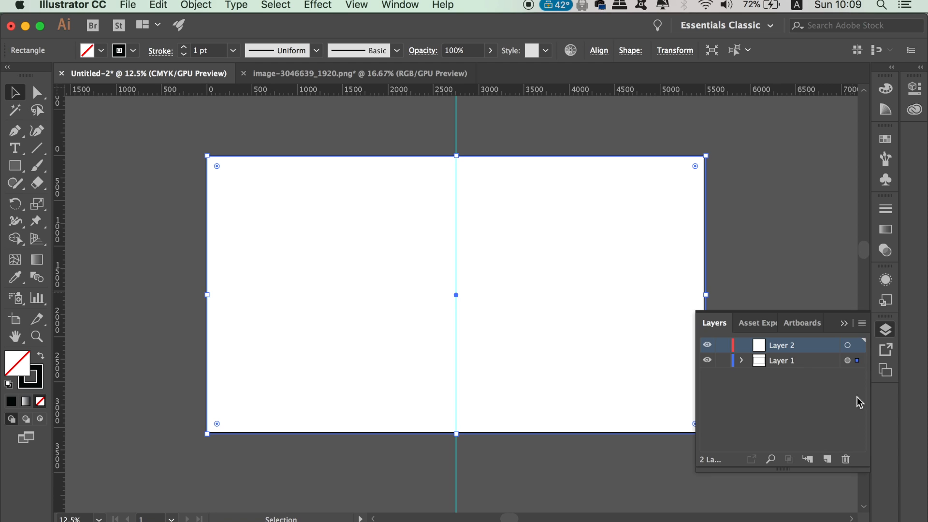
key(p)
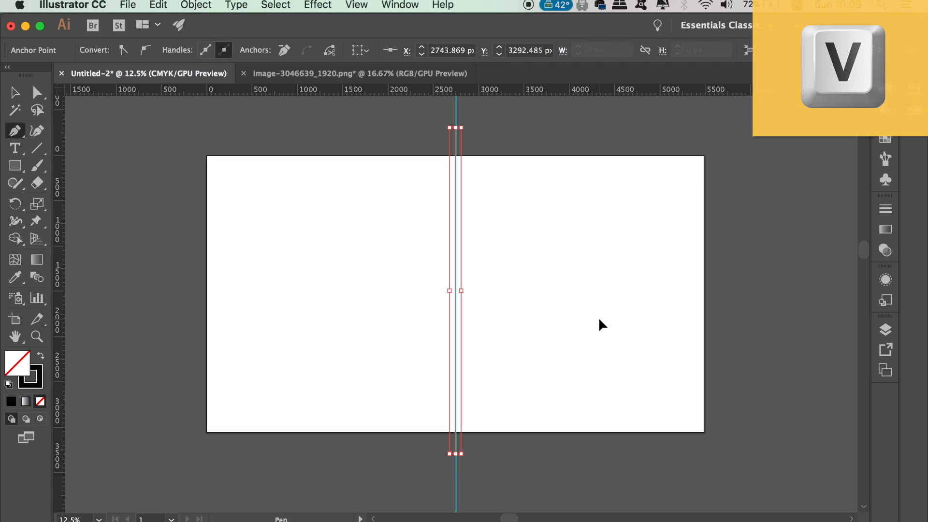
key(v)
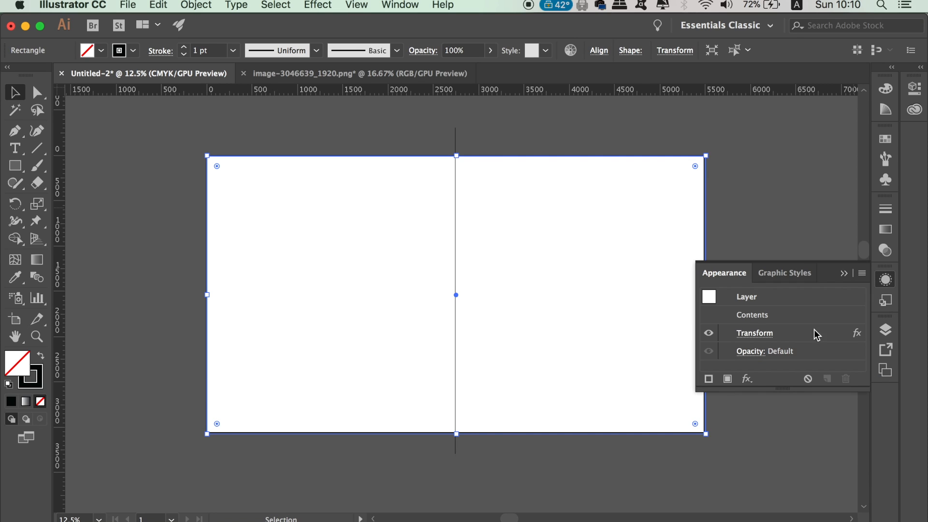
mouse_move(746, 380)
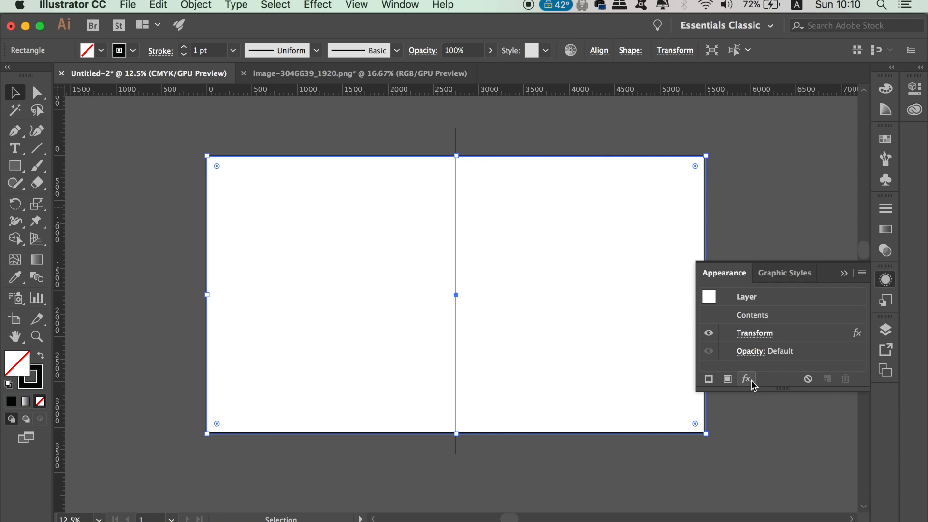
Add a new Transform effect instance with Reflect X and 1 copy to the drawing layer, then view the layers
click(746, 379)
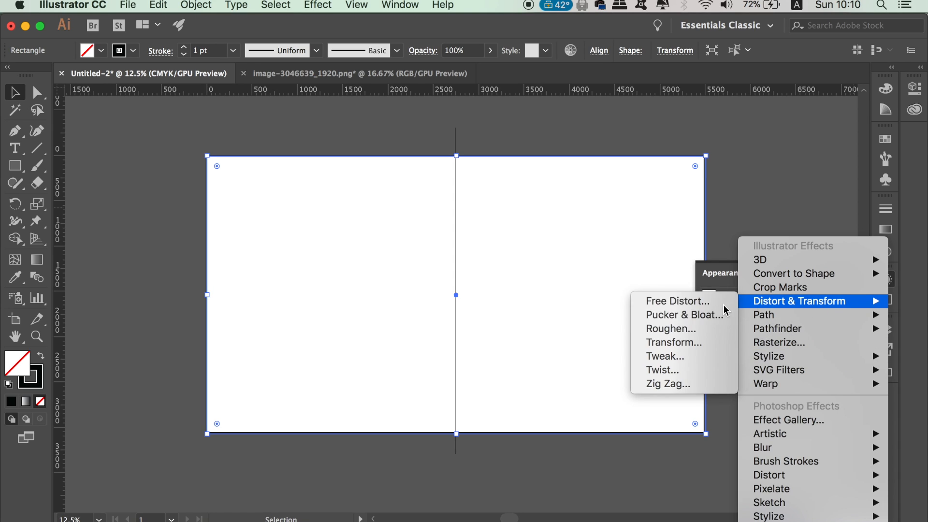
mouse_move(672, 347)
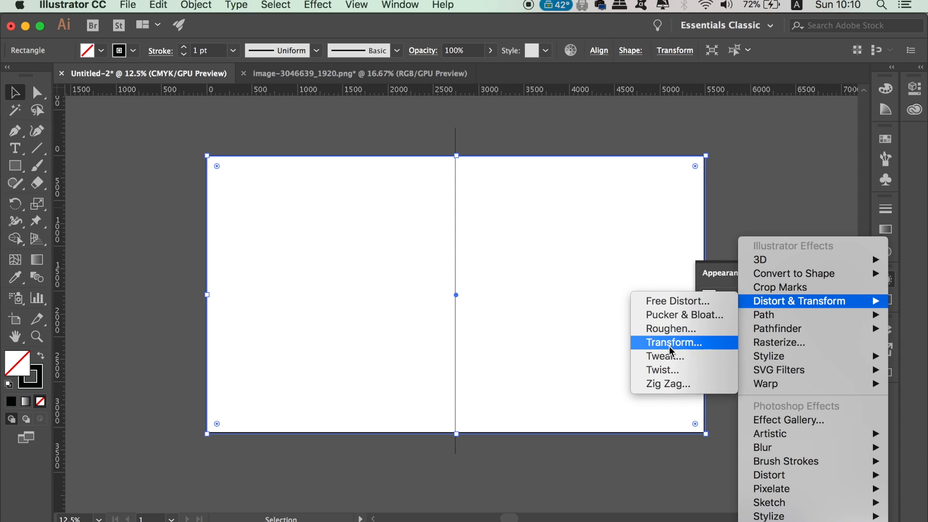
click(674, 342)
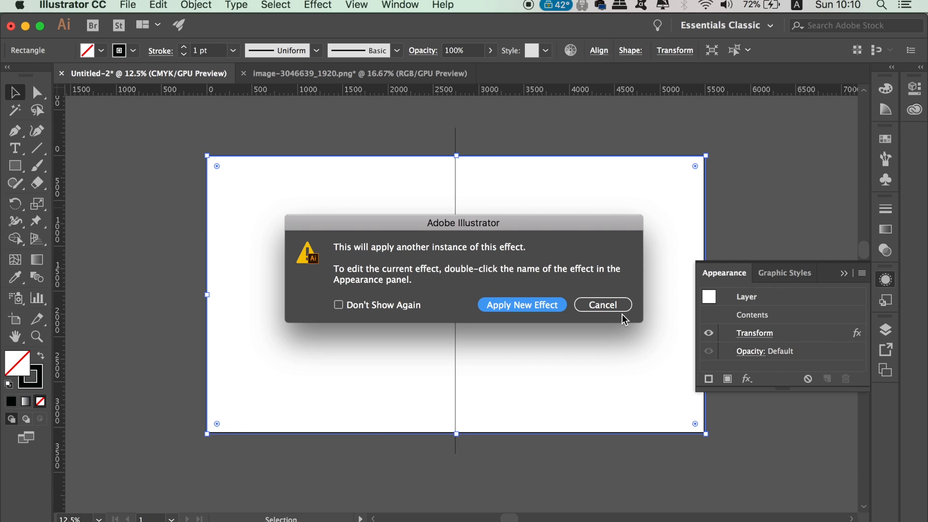
click(538, 305)
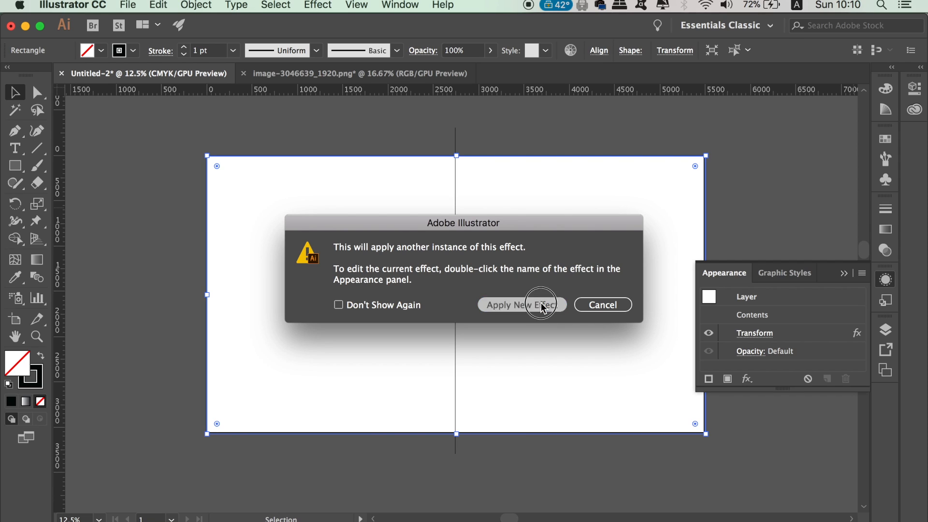
click(522, 305)
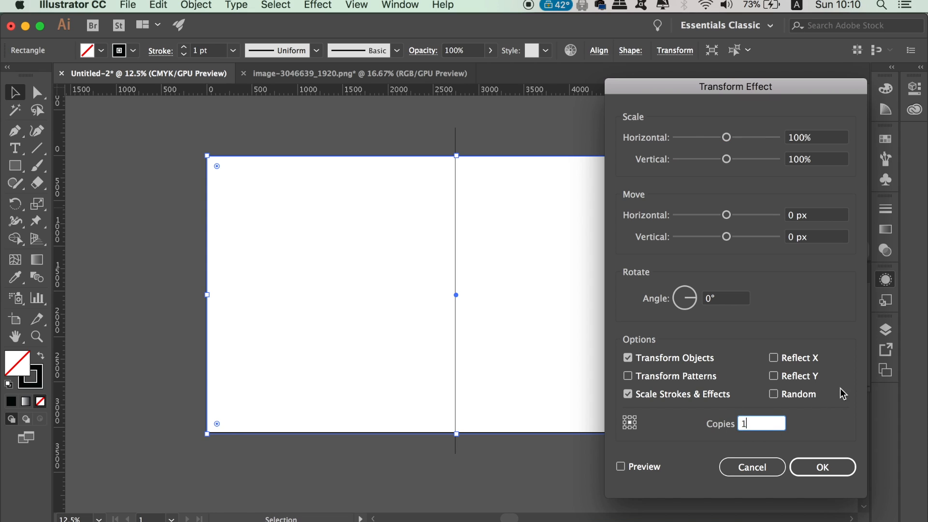
click(774, 358)
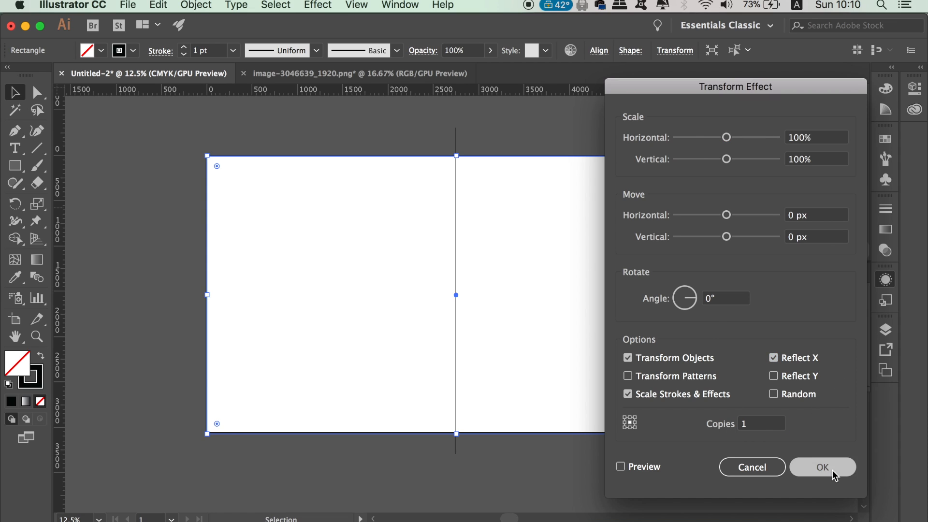
click(826, 467)
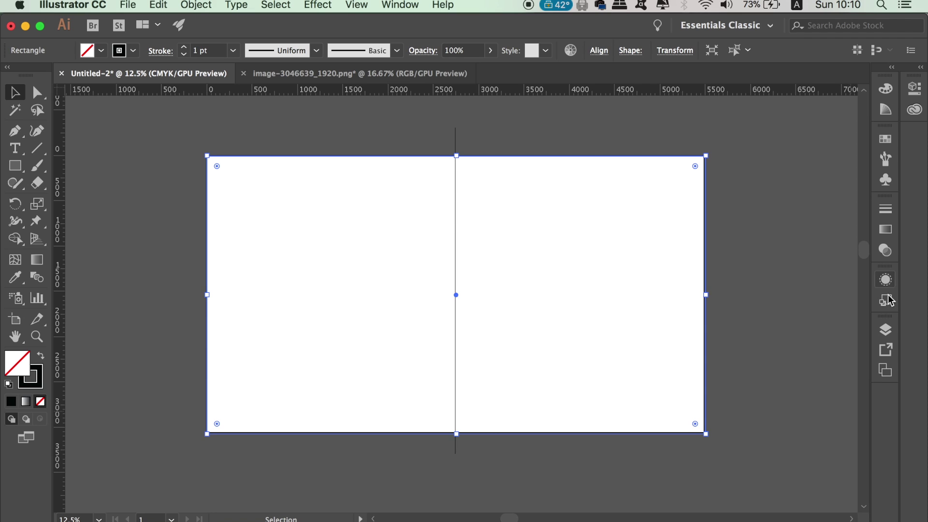
click(886, 329)
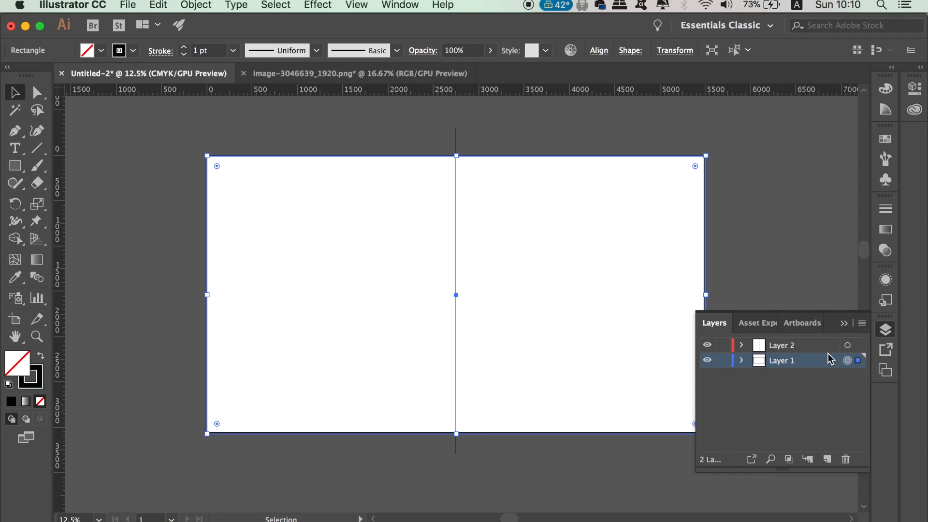
Close the untitled drawing, leaving only the reference image document open
key(b)
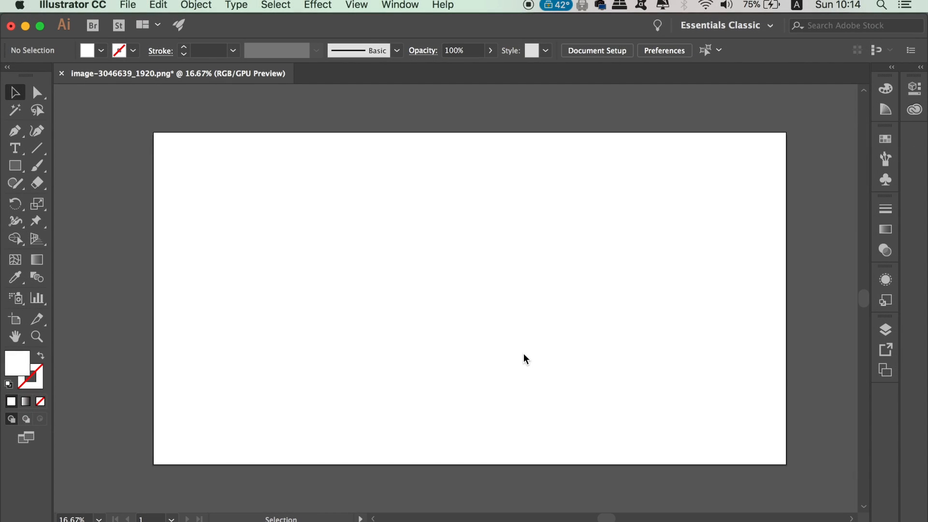
mouse_move(526, 361)
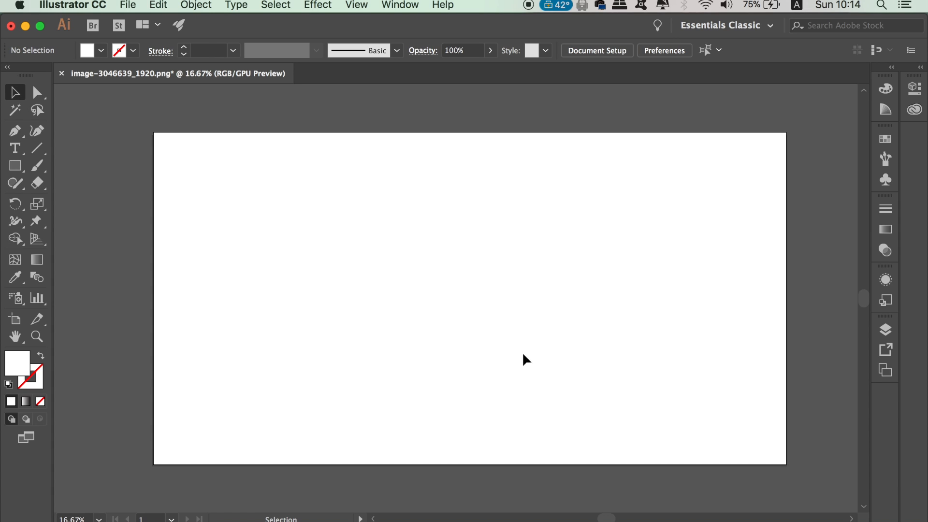
Draw an artboard-sized rectangle with no fill and a black stroke, then return to selecting
click(41, 357)
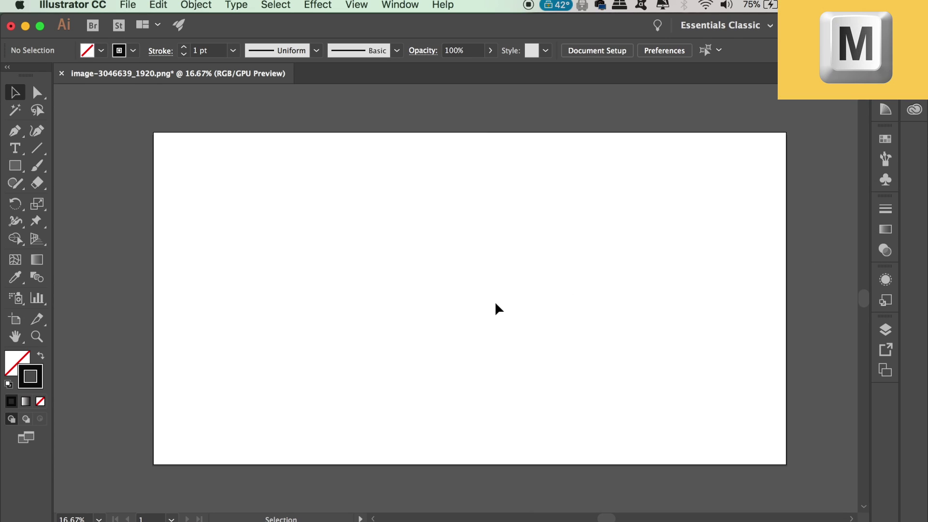
click(14, 165)
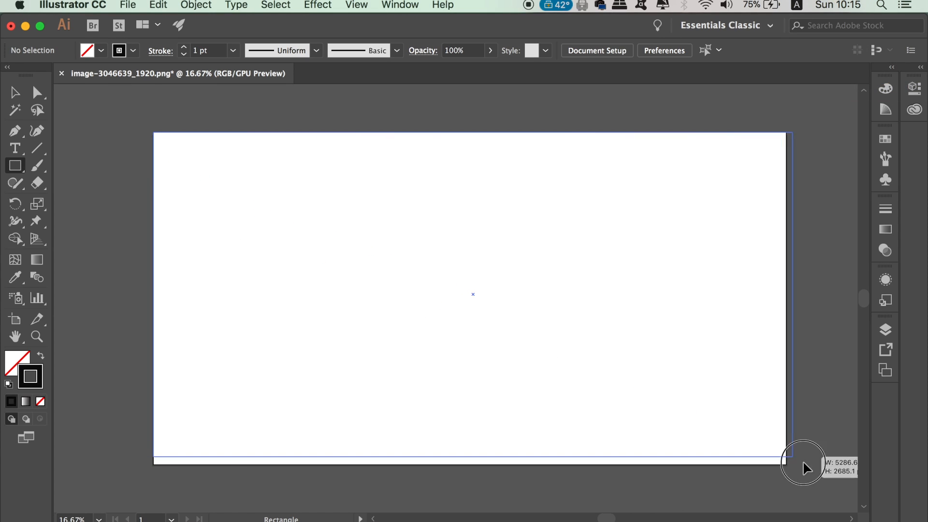
drag(804, 462, 786, 466)
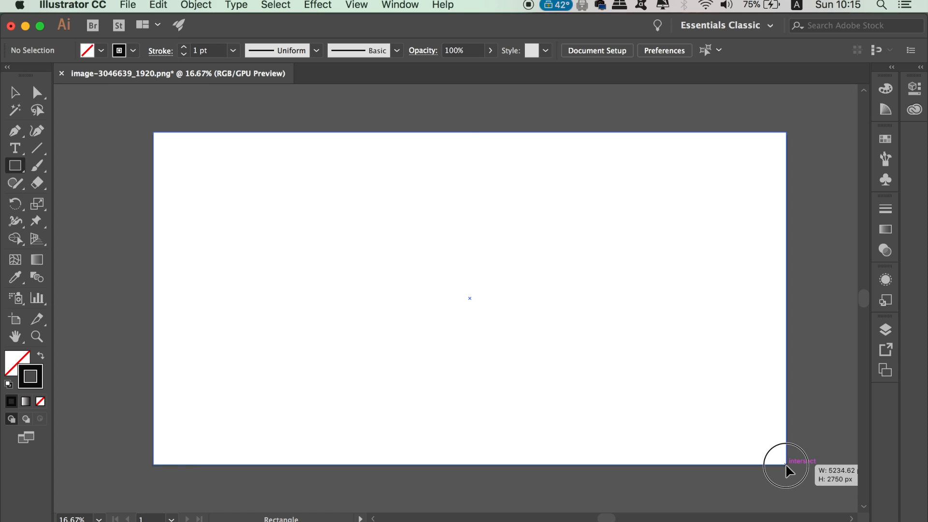
key(v)
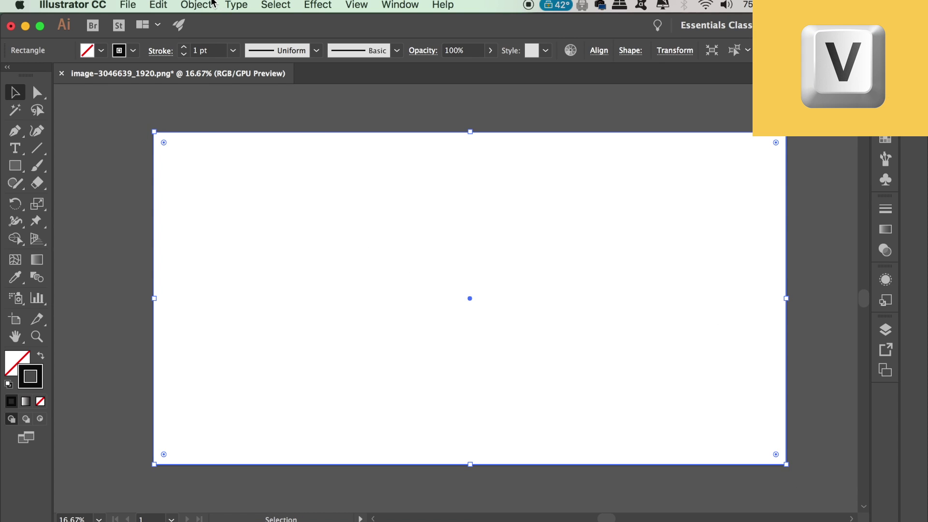
Split the rectangle into a 4-row, 12-column grid with Preview on via Split Into Grid
click(196, 4)
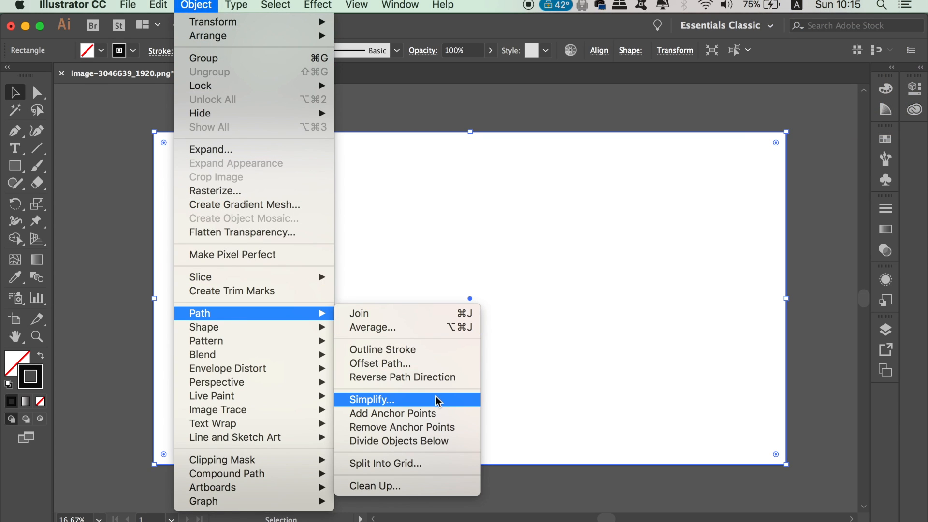
mouse_move(433, 465)
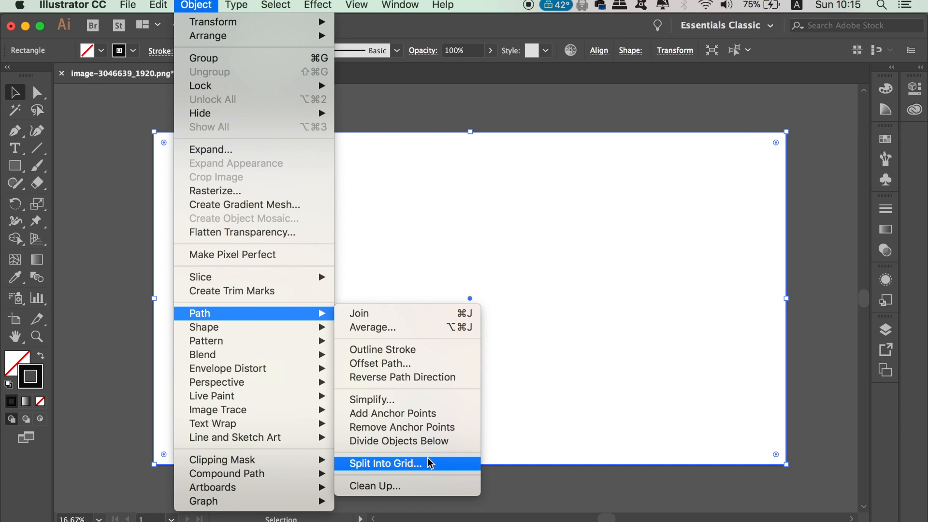
click(384, 464)
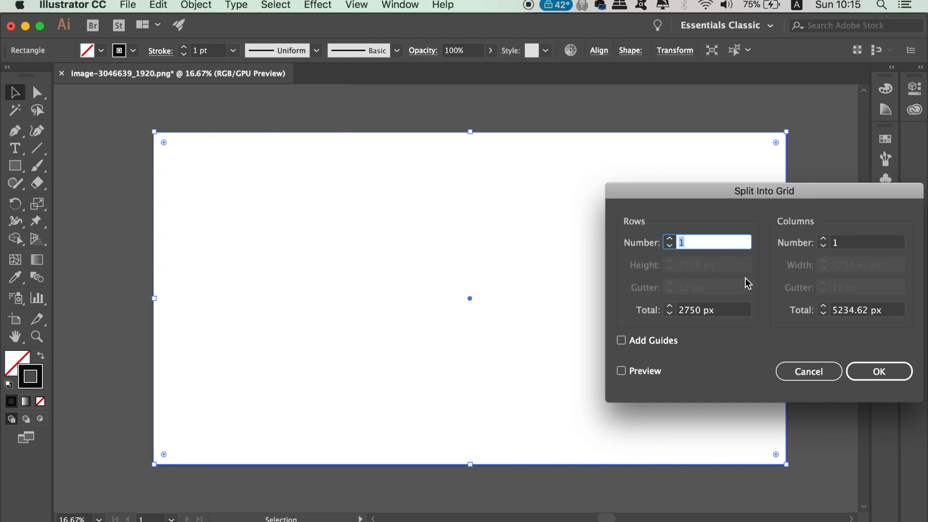
mouse_move(639, 385)
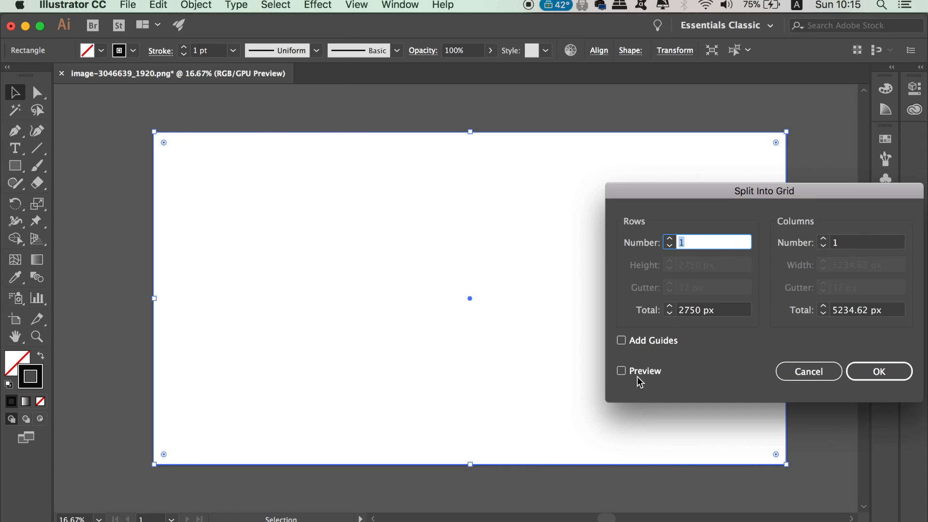
click(621, 371)
text(4)
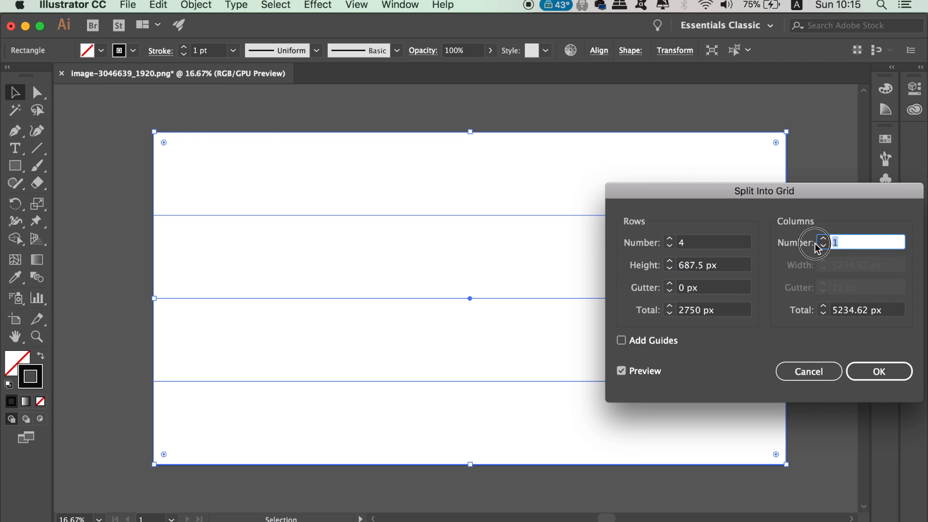
text(12)
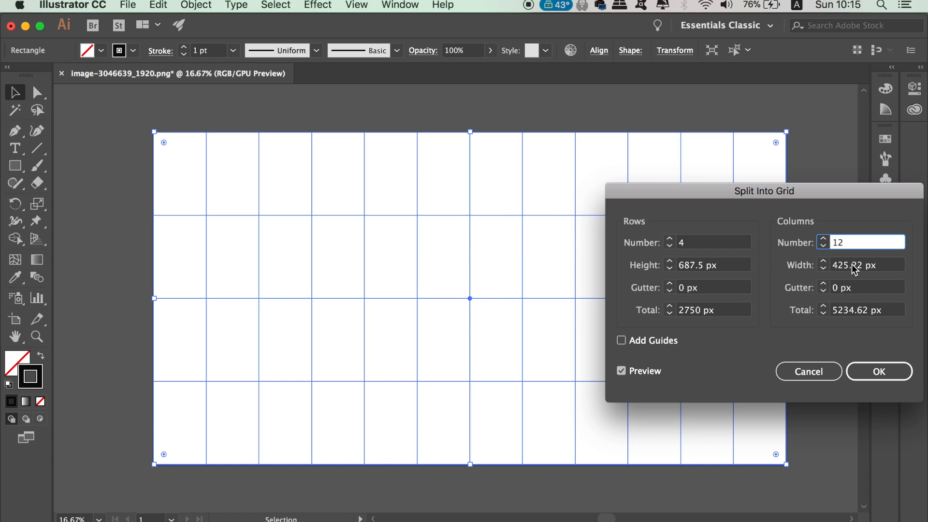
click(878, 371)
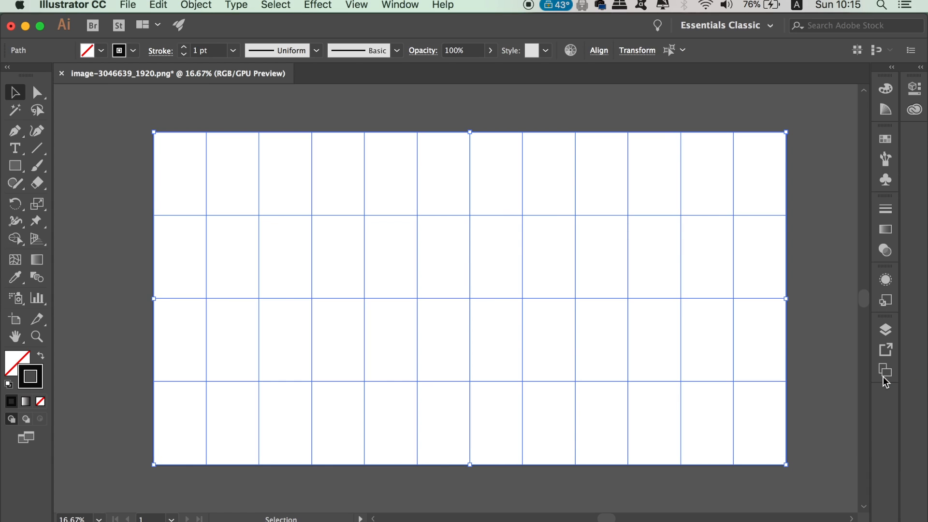
Lock the forty-eight grid cells with Object > Lock > Selection so they cannot be moved
click(201, 183)
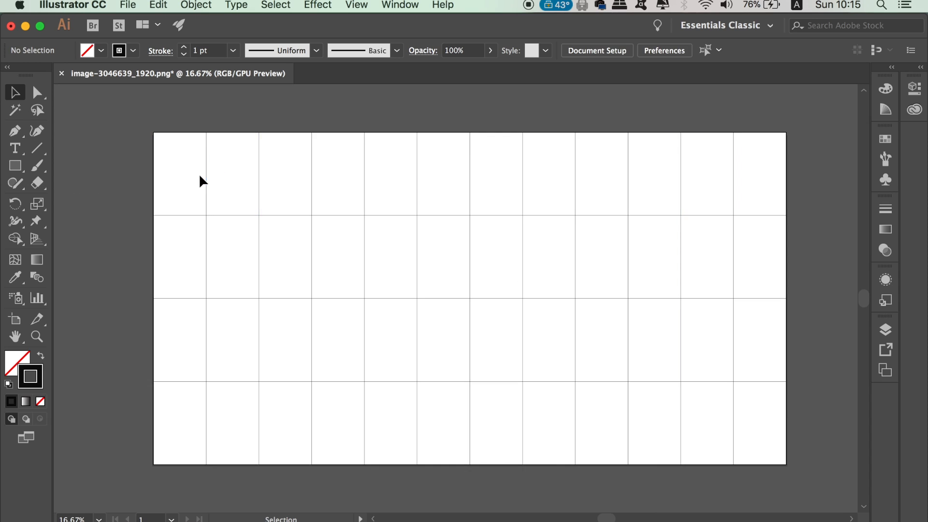
mouse_move(167, 154)
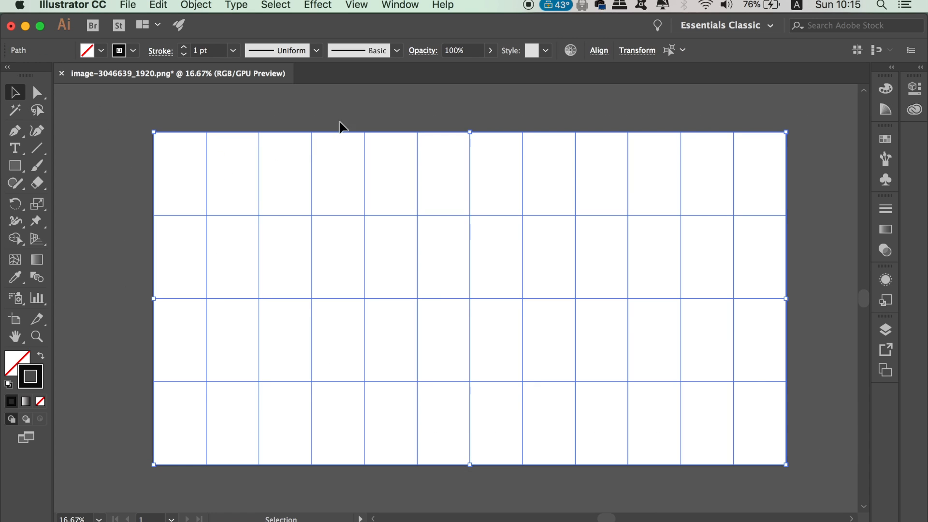
click(196, 5)
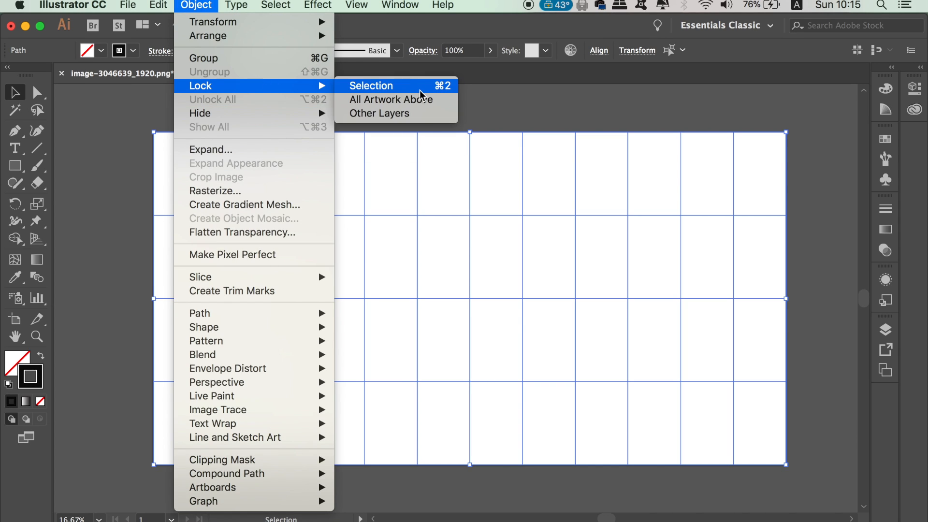
click(371, 85)
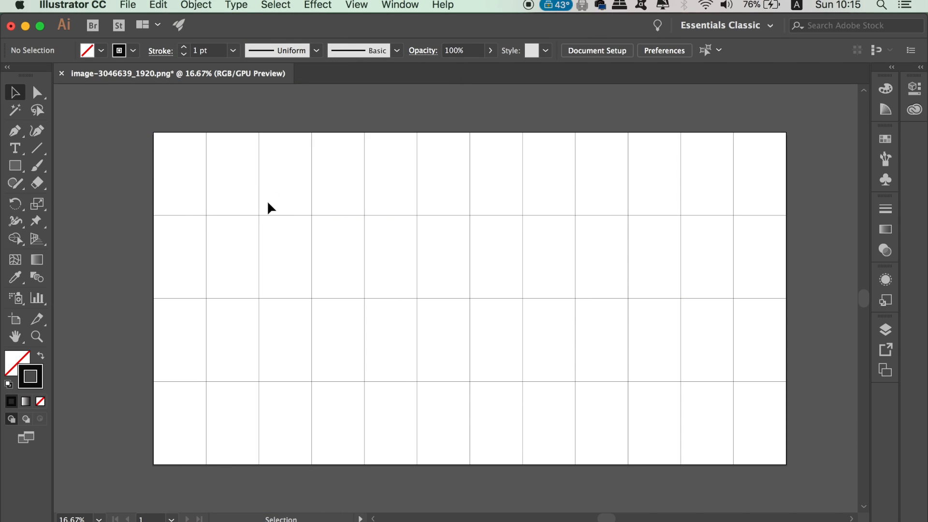
mouse_move(359, 215)
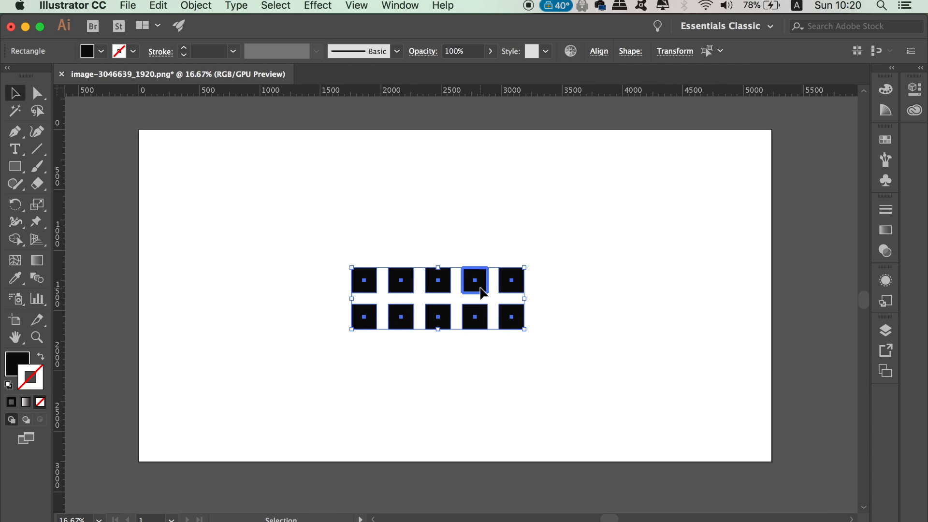
mouse_move(614, 102)
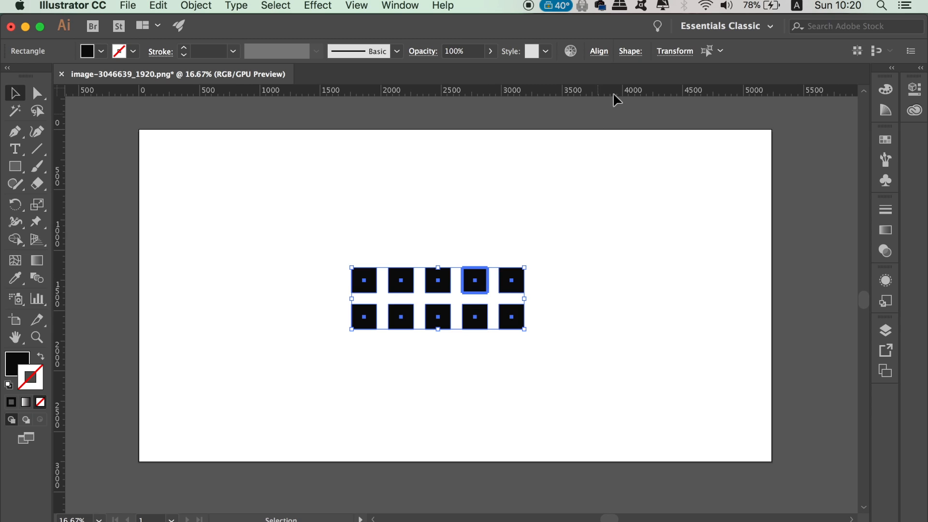
Align the selected black squares' top edges to the chosen key square via the Control bar Align options
click(598, 51)
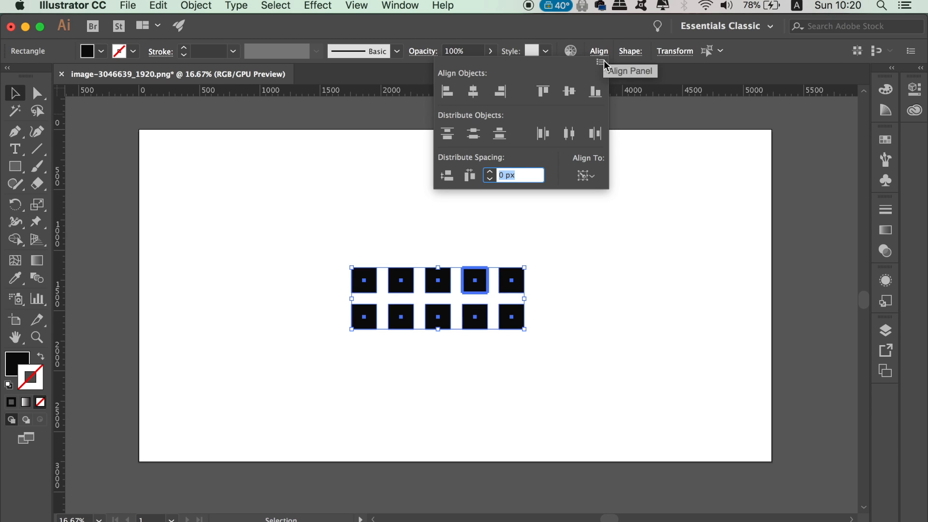
click(542, 91)
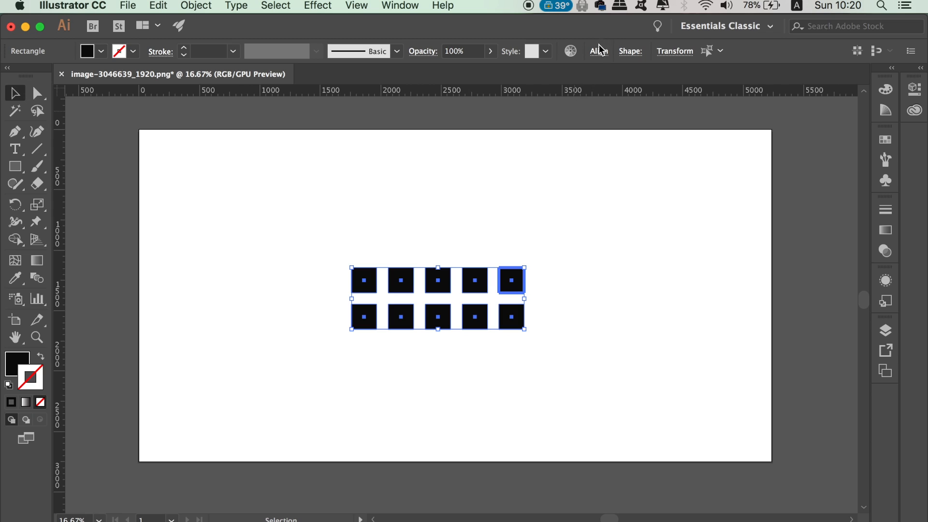
click(599, 51)
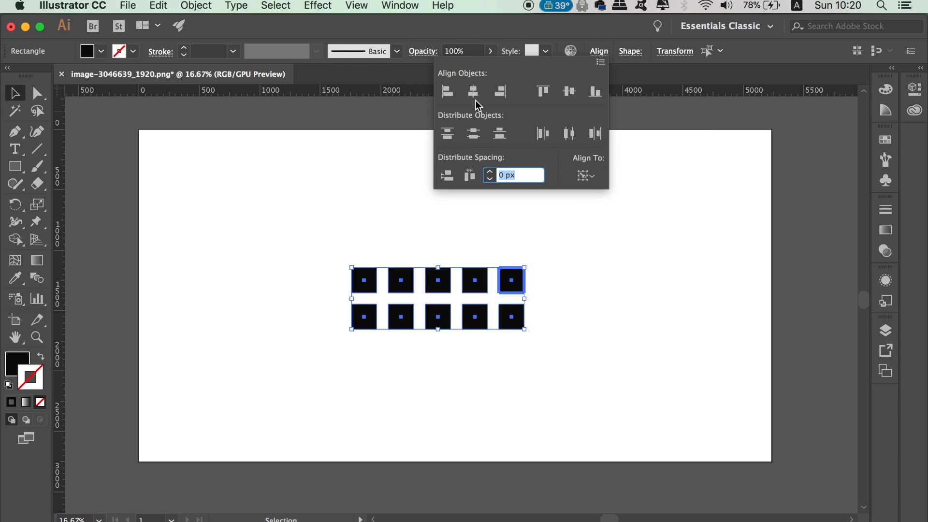
click(447, 92)
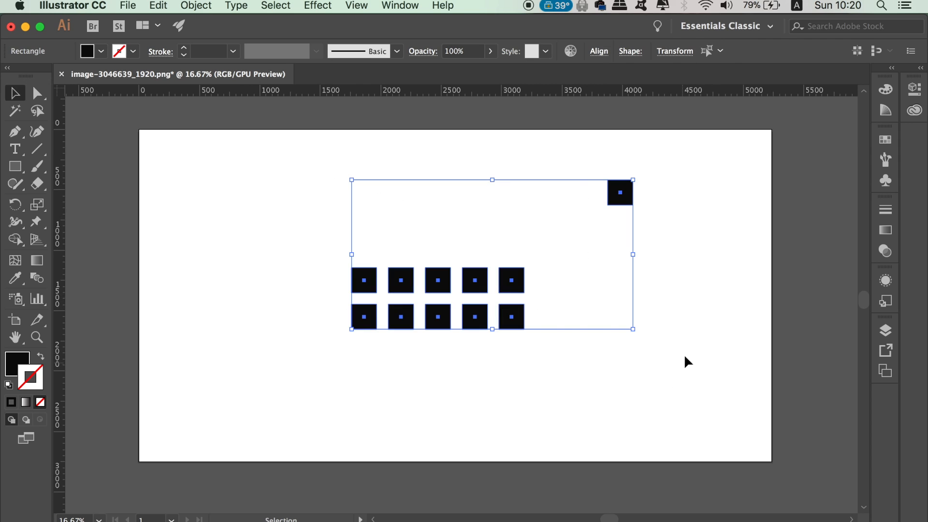
click(599, 51)
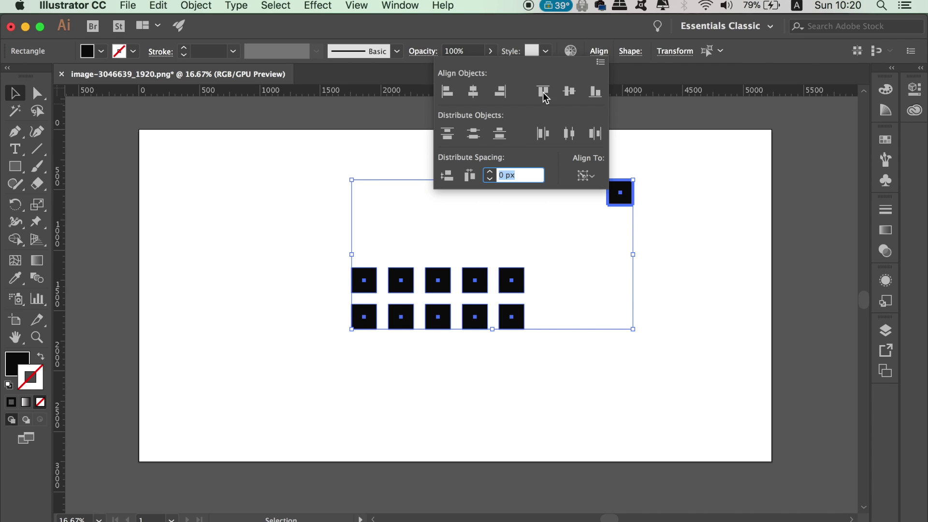